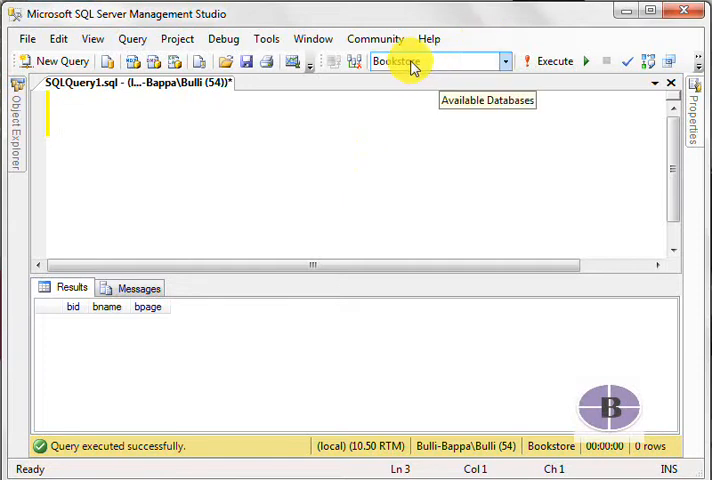
pyautogui.moveTo(290, 95)
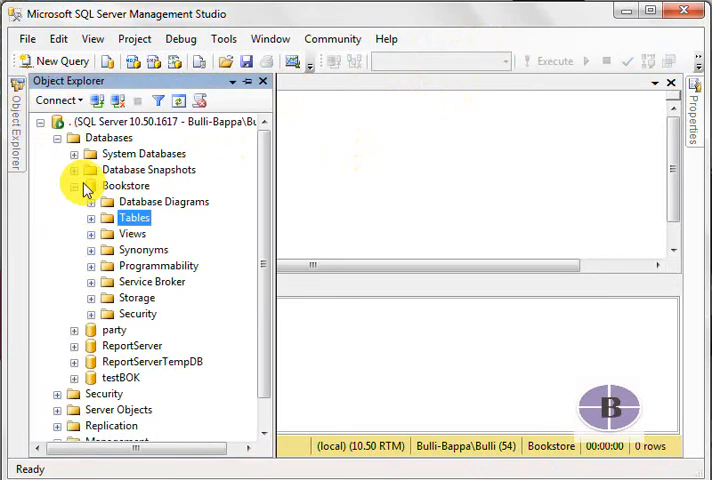
# Browse the Bookstore database in Object Explorer, expanding Authordim's columns Aage and abook.
pyautogui.click(126, 186)
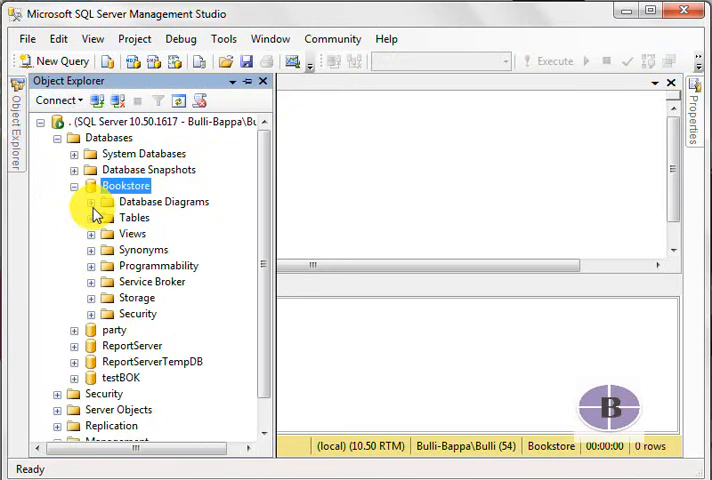
pyautogui.click(90, 217)
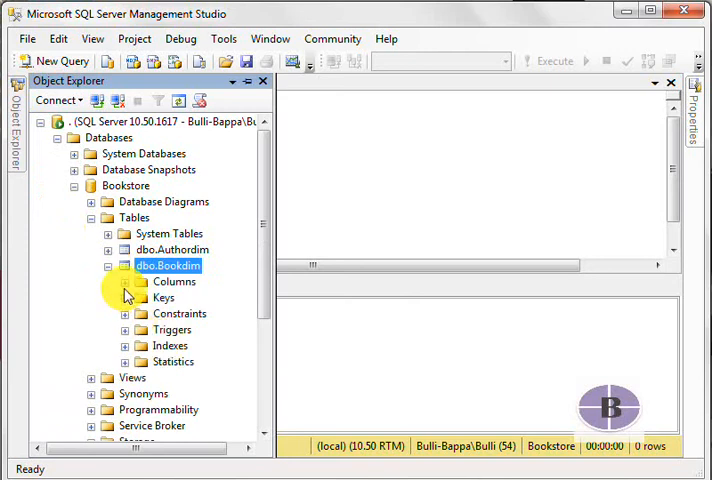
pyautogui.click(124, 281)
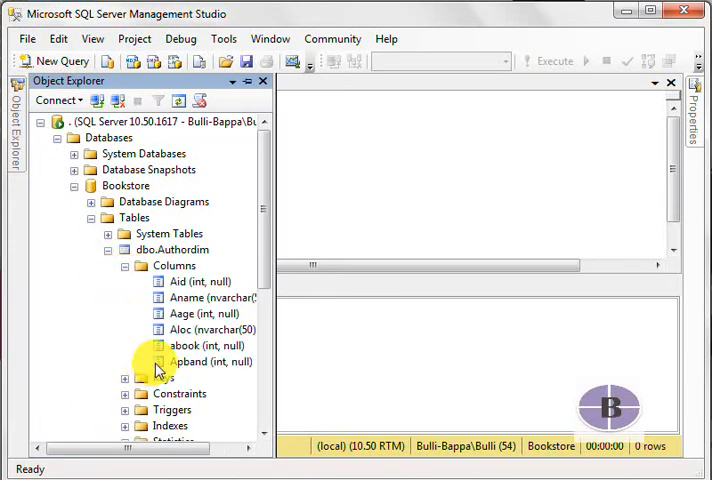
pyautogui.click(195, 281)
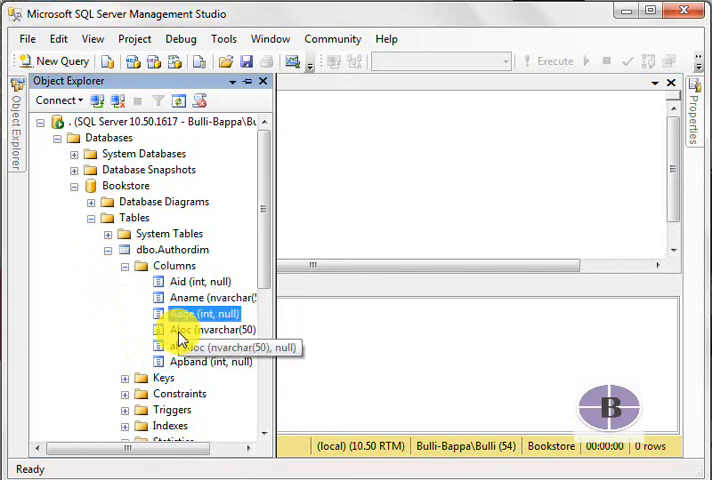
pyautogui.click(195, 345)
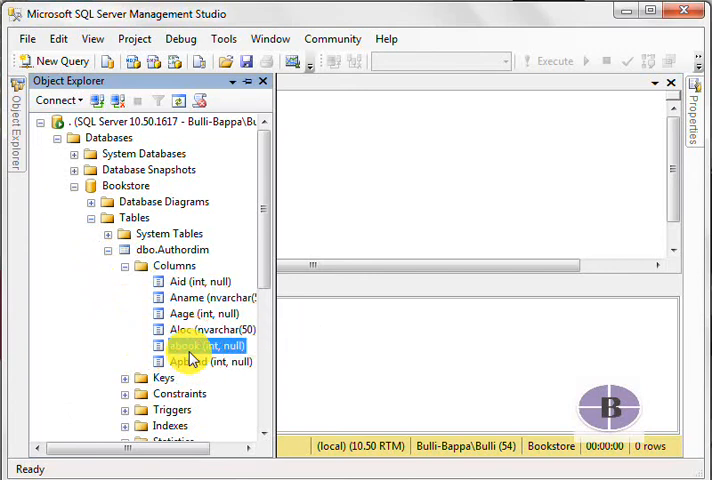
pyautogui.click(205, 361)
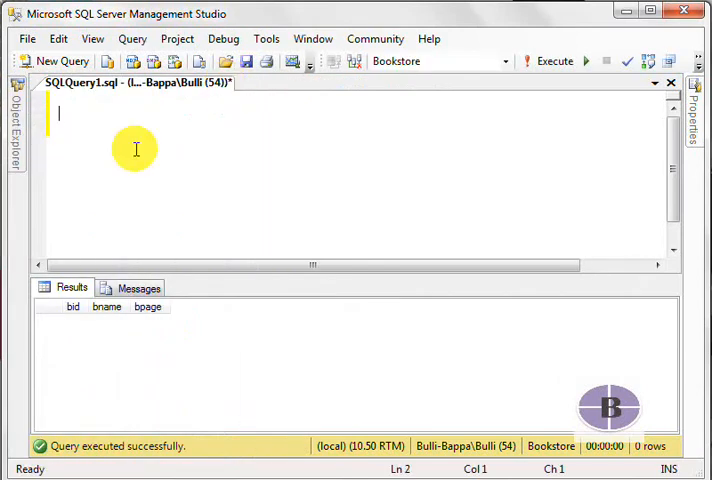
# Write the query 'select * from Bookdim' and select the whole line.
pyautogui.write('select')
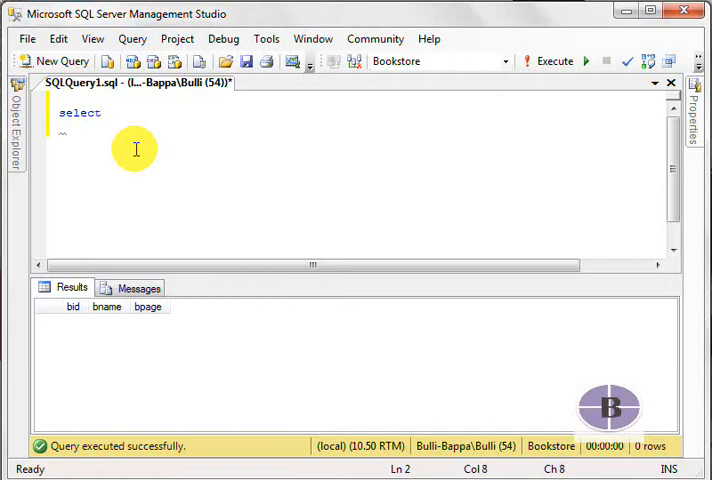
pyautogui.write('* fro')
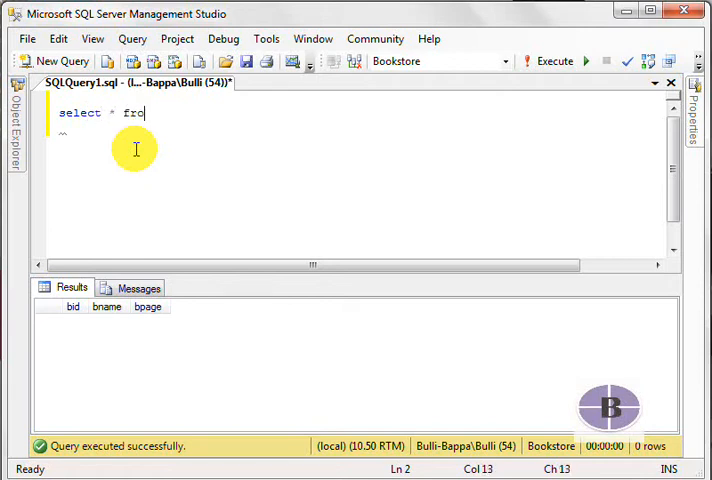
pyautogui.write('m Bookdim')
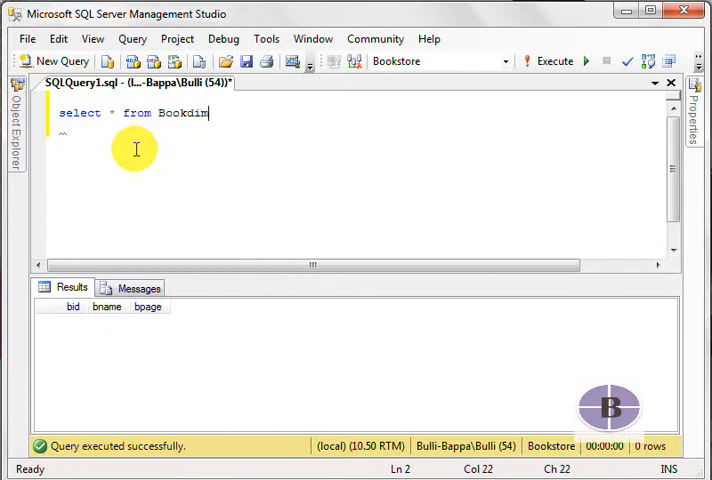
pyautogui.moveTo(105, 113); pyautogui.dragTo(208, 113)
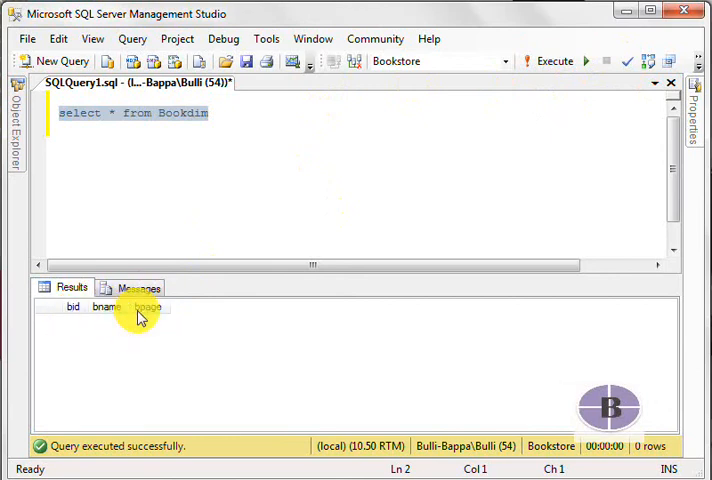
pyautogui.moveTo(75, 332)
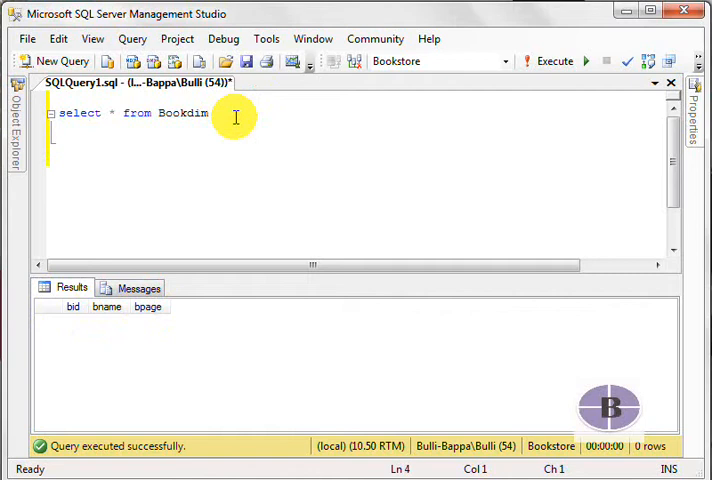
# Begin the template line 'insert into table_columnname' below the select.
pyautogui.write('in')
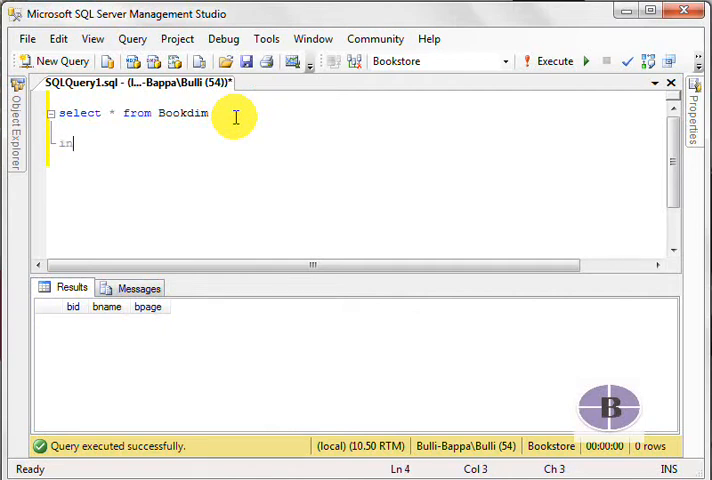
pyautogui.write('sert')
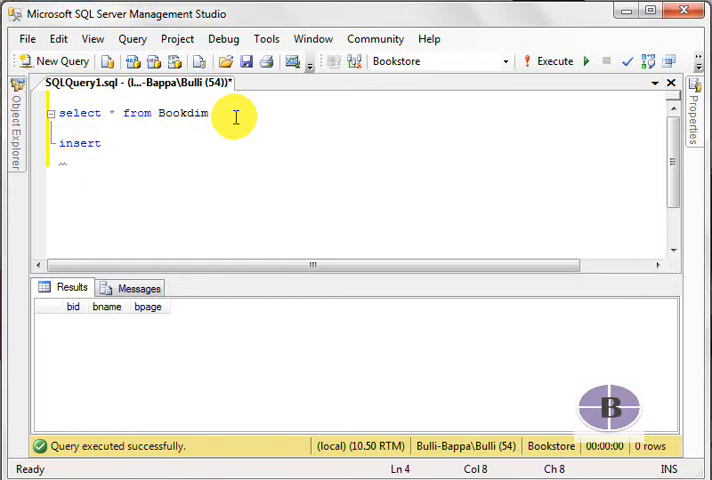
pyautogui.write('into t')
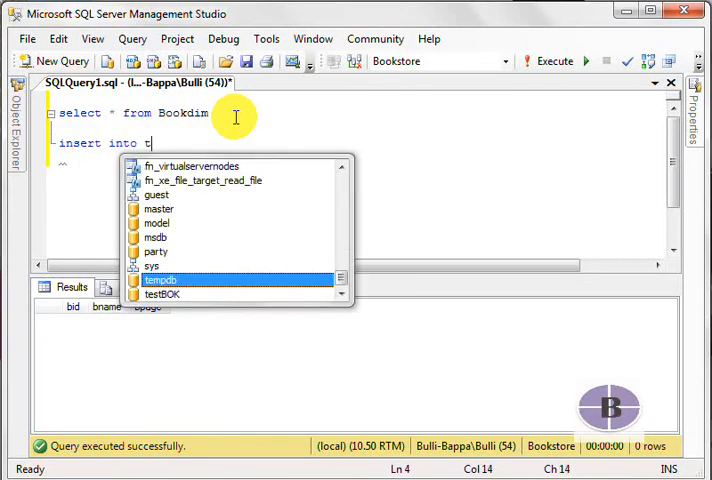
pyautogui.write('able_')
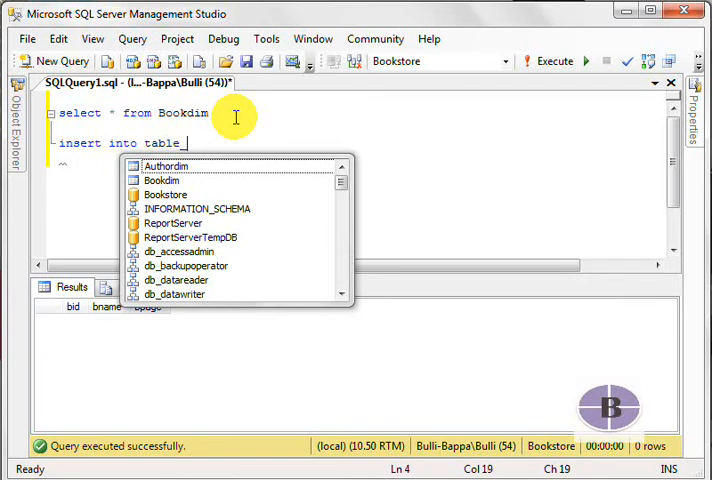
pyautogui.write('column')
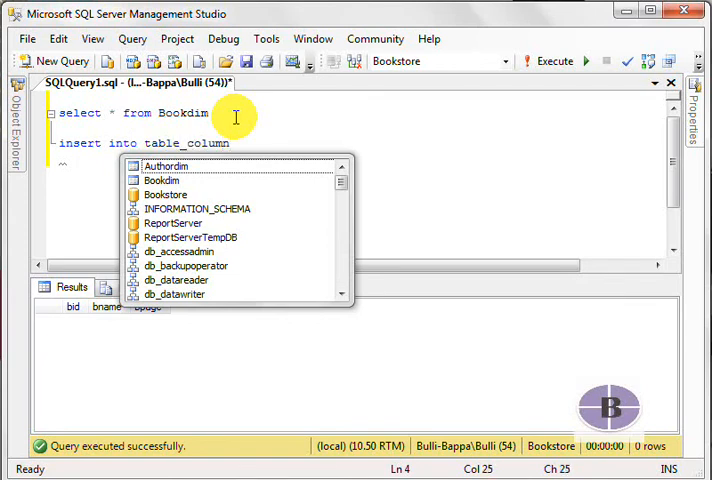
pyautogui.write('name')
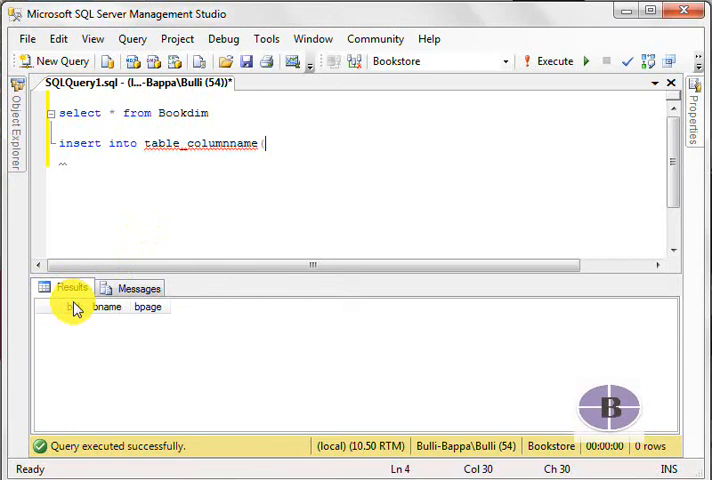
# Complete the template column list '(column_1,column_2,column_3)'.
pyautogui.write('(column_1')
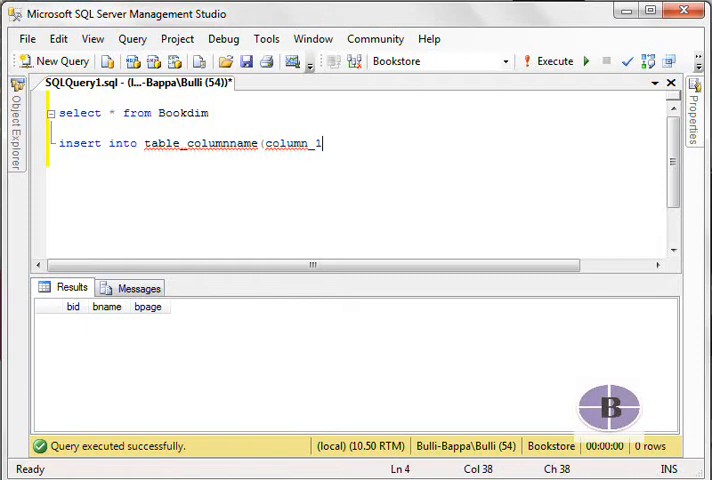
pyautogui.write(',co')
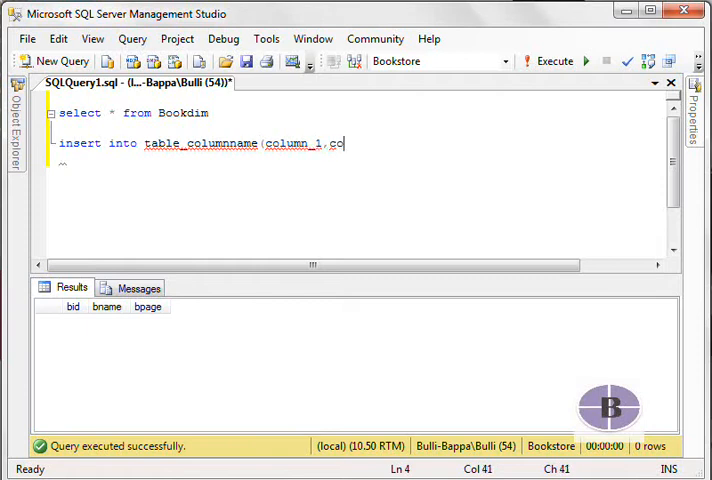
pyautogui.write('lumn_')
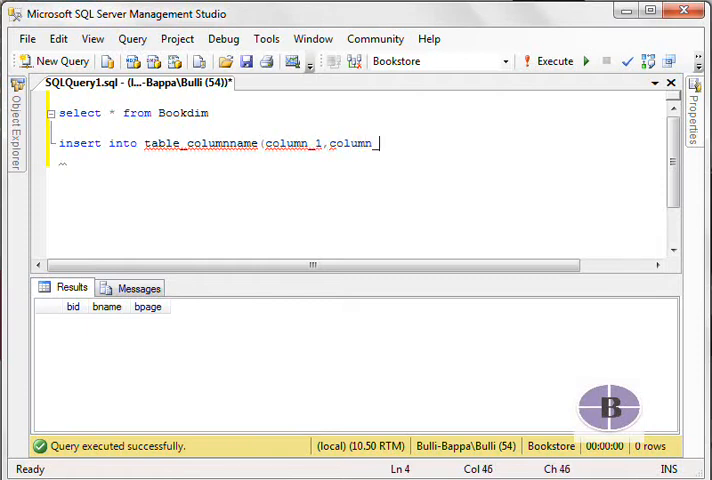
pyautogui.write('_2,column_')
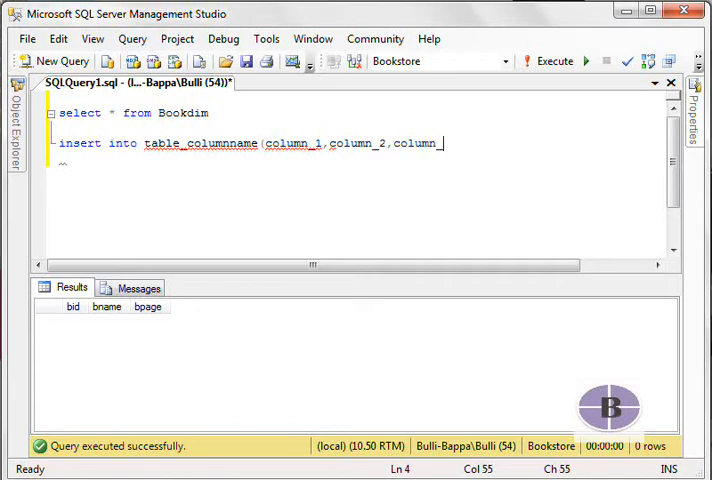
pyautogui.write('3)')
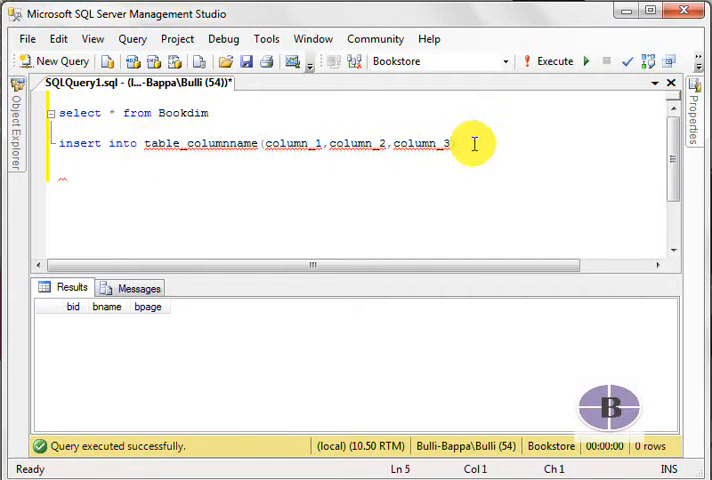
# Write 'insert into Bookdim(bid,bname,bpage)' picking names from IntelliSense.
pyautogui.write('insert')
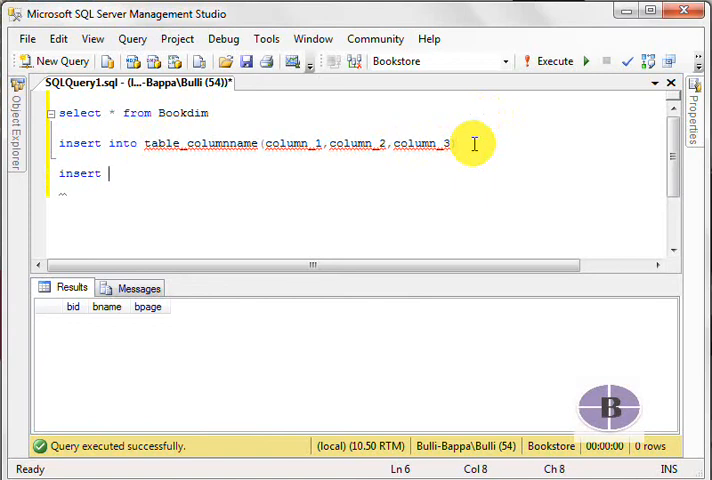
pyautogui.write('into bo')
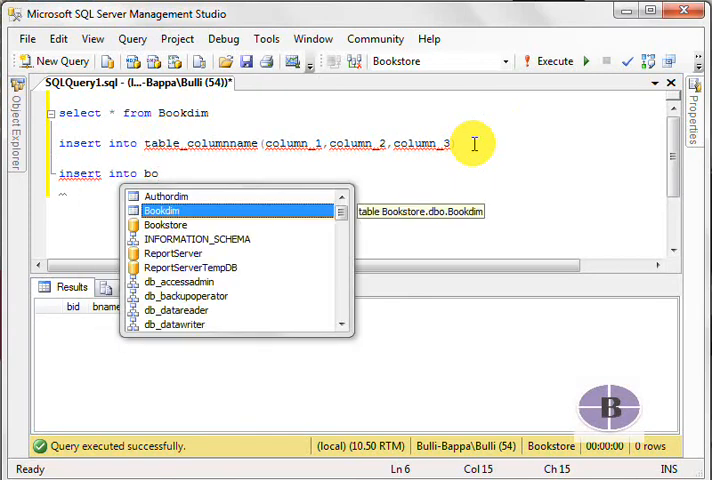
pyautogui.write('Bookdim(')
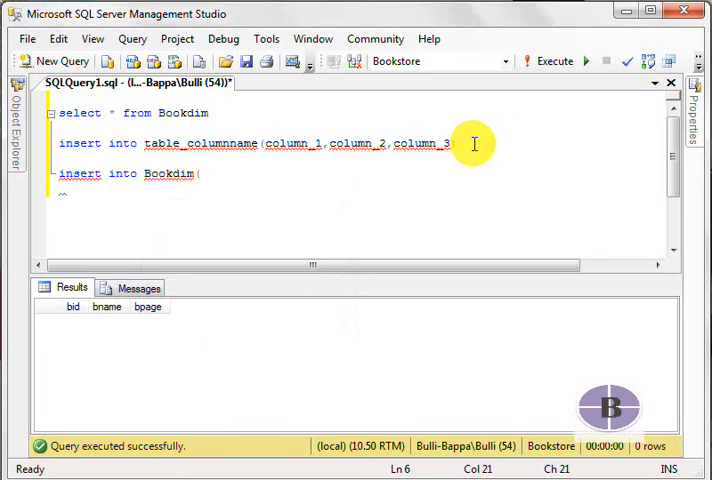
pyautogui.write('bid')
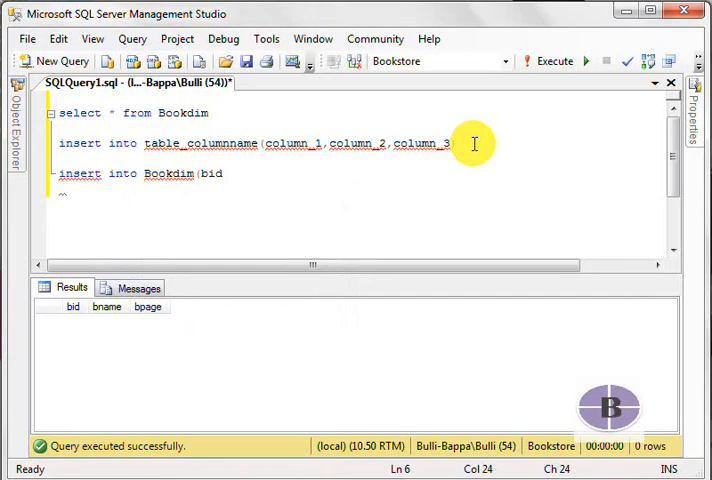
pyautogui.write(',')
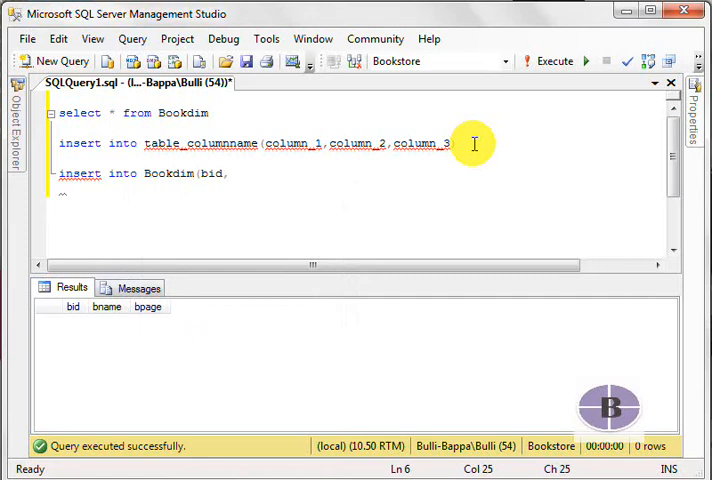
pyautogui.write(',bn')
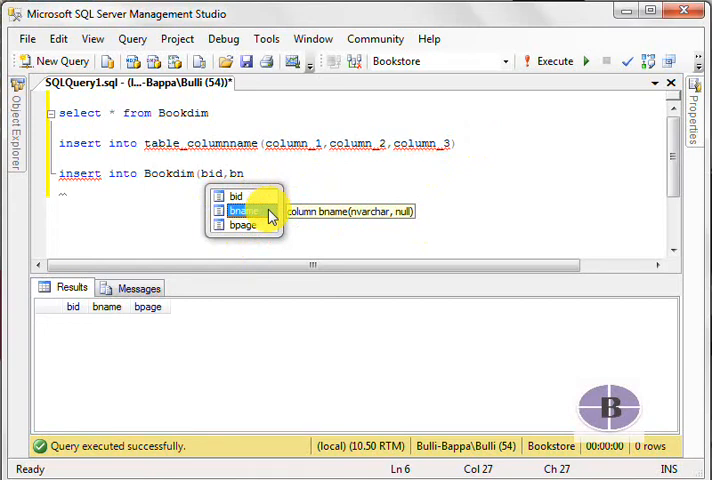
pyautogui.moveTo(222, 213)
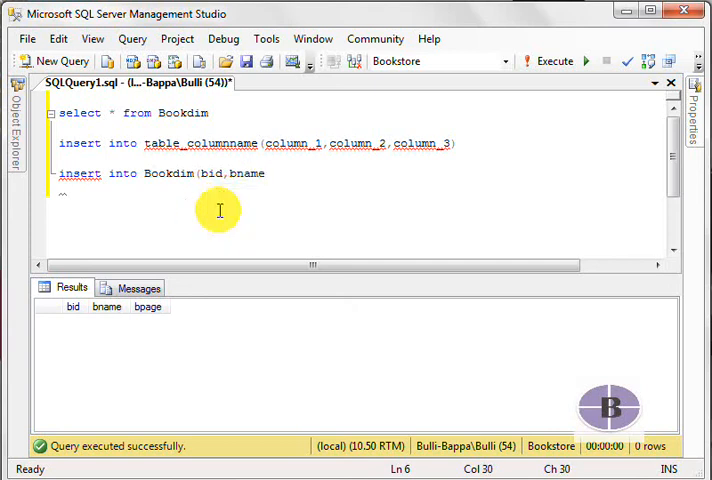
pyautogui.write(',')
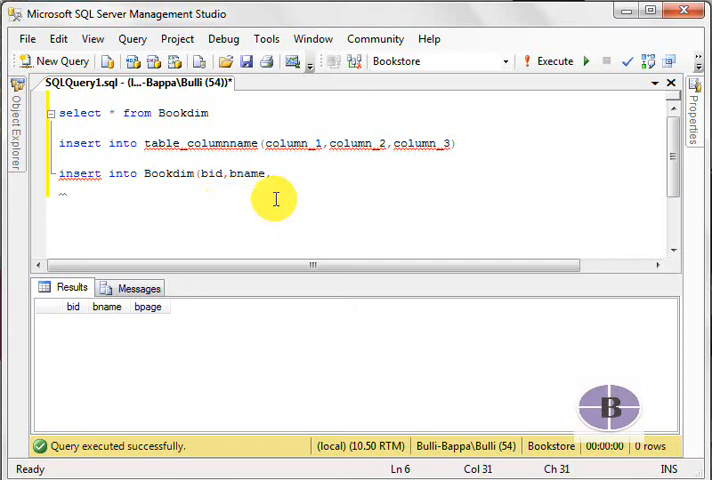
pyautogui.write('bpage)')
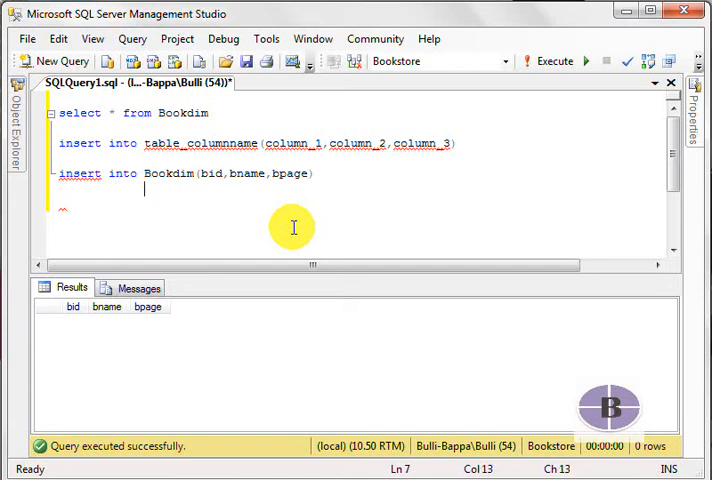
# Add the Values clause with 1, Excel and 180.
pyautogui.write('Vaue')
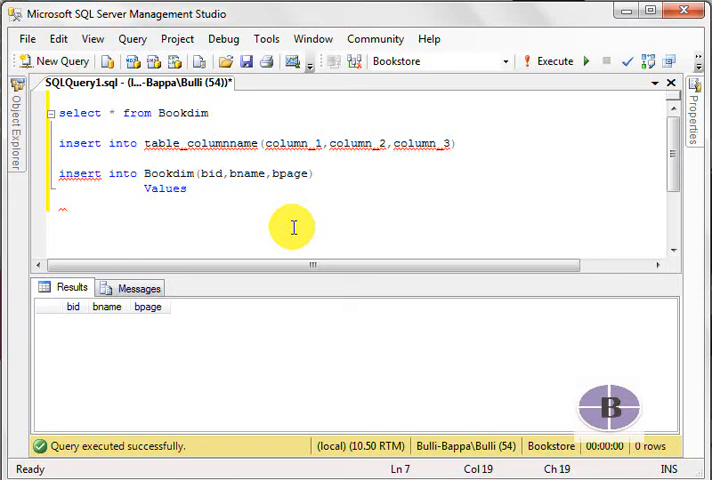
pyautogui.moveTo(210, 173)
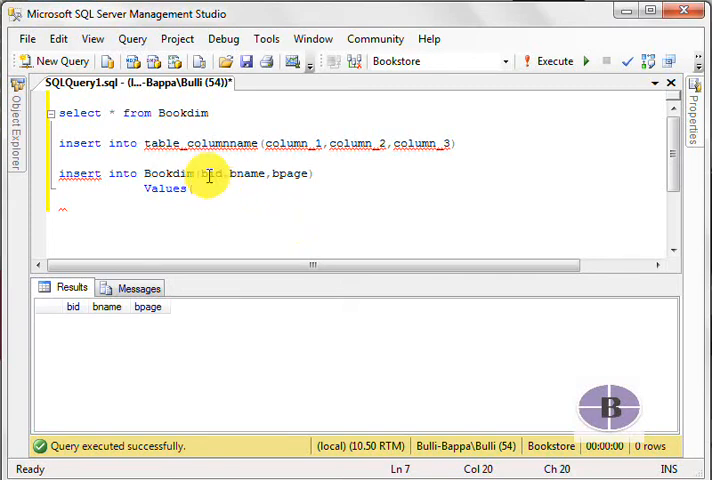
pyautogui.moveTo(210, 172)
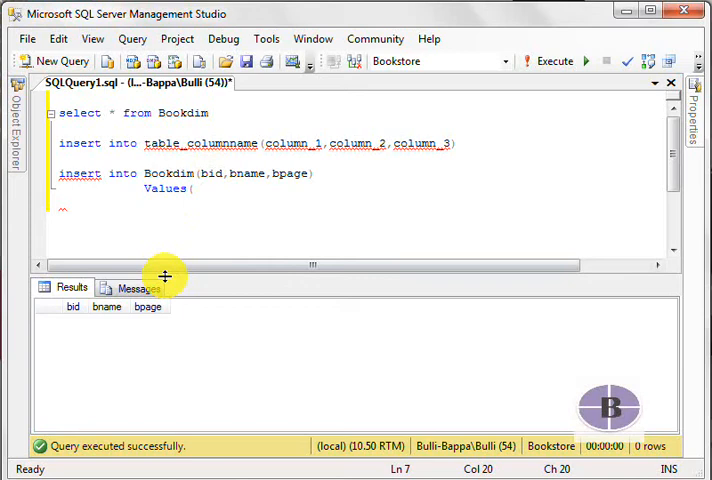
pyautogui.write('1,')
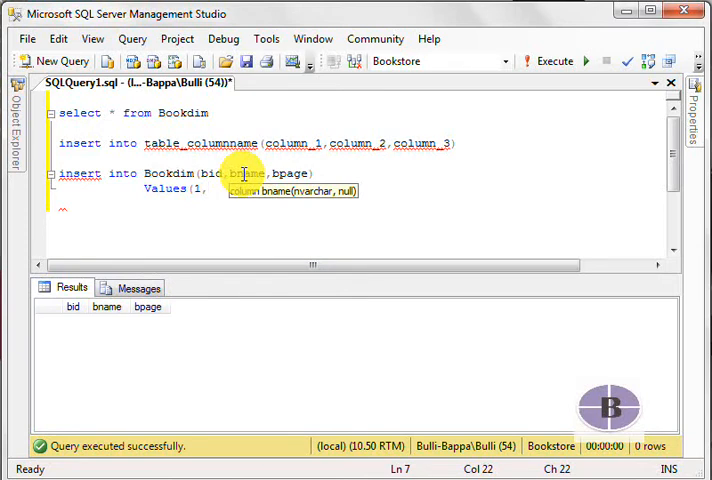
pyautogui.write('Excel,')
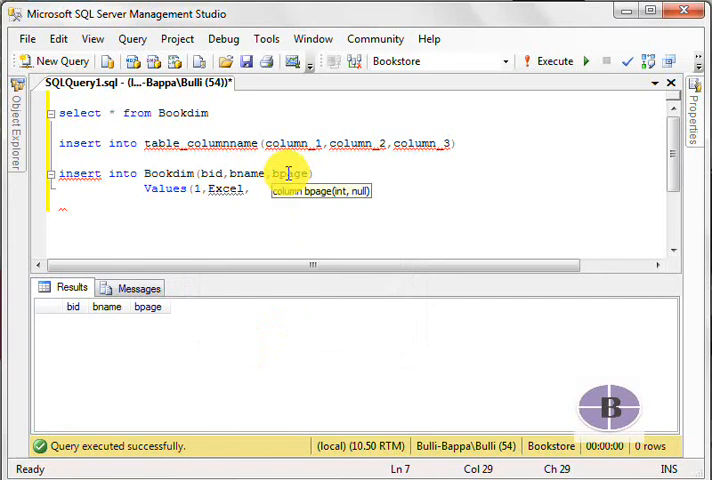
pyautogui.click(251, 250)
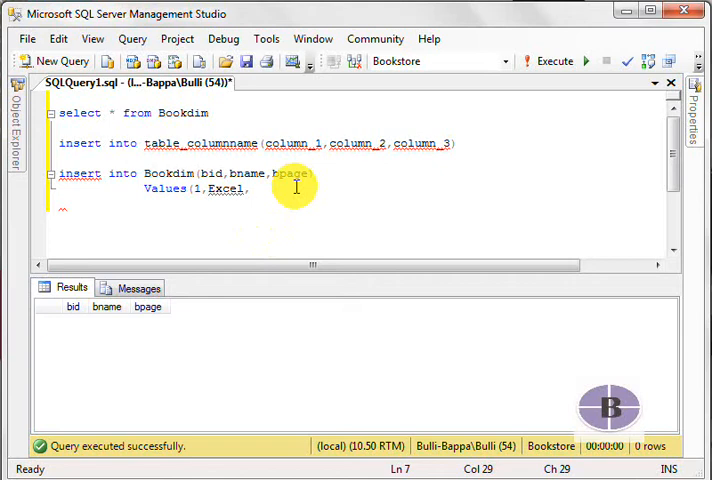
pyautogui.write('1')
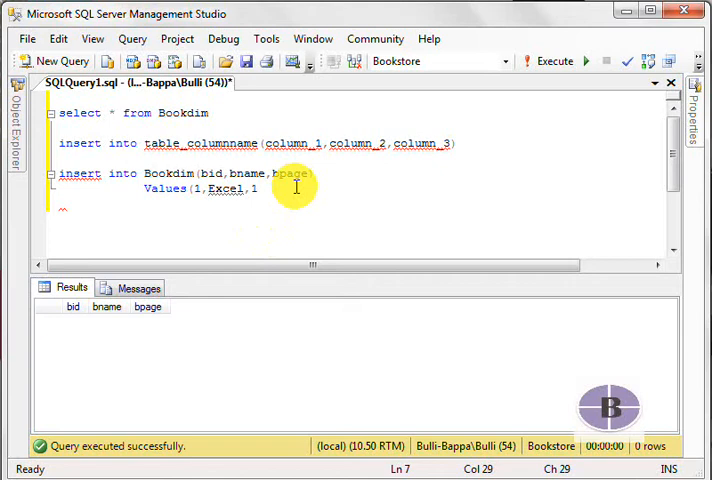
pyautogui.write('80)')
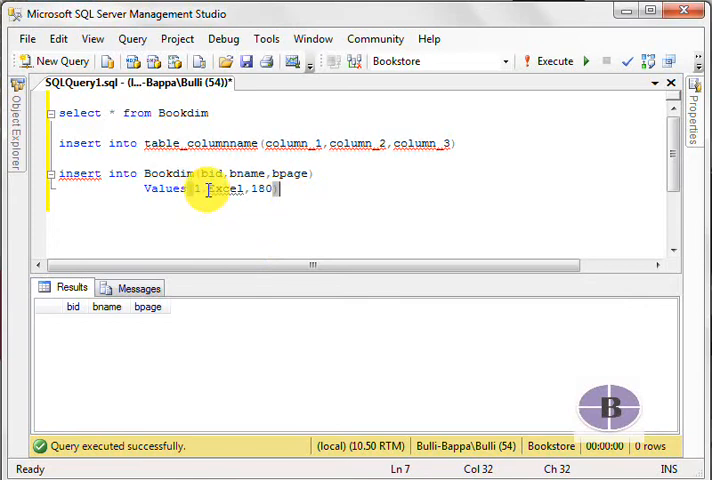
pyautogui.doubleClick(226, 189)
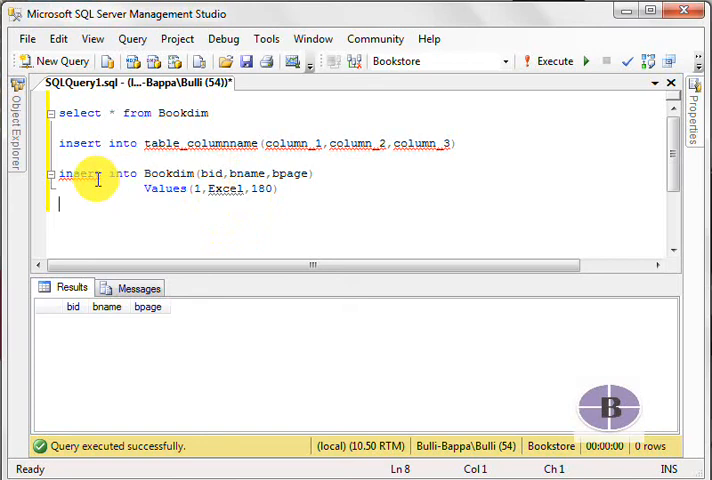
# Quote Excel as a string and execute the insert, reporting 1 row affected.
pyautogui.doubleClick(78, 174)
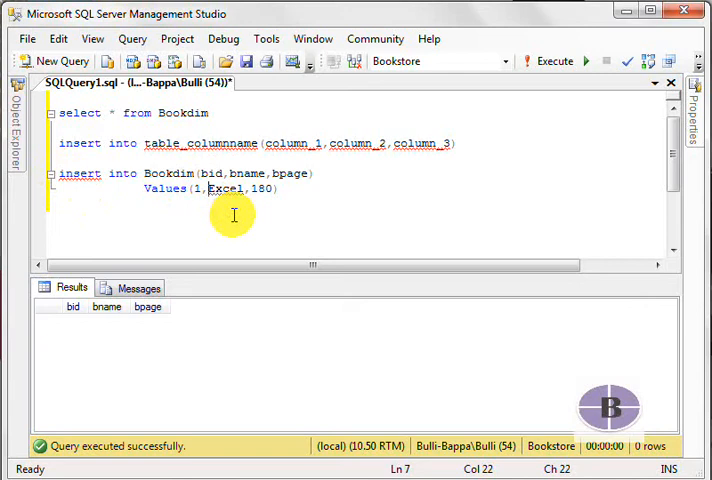
pyautogui.write("'")
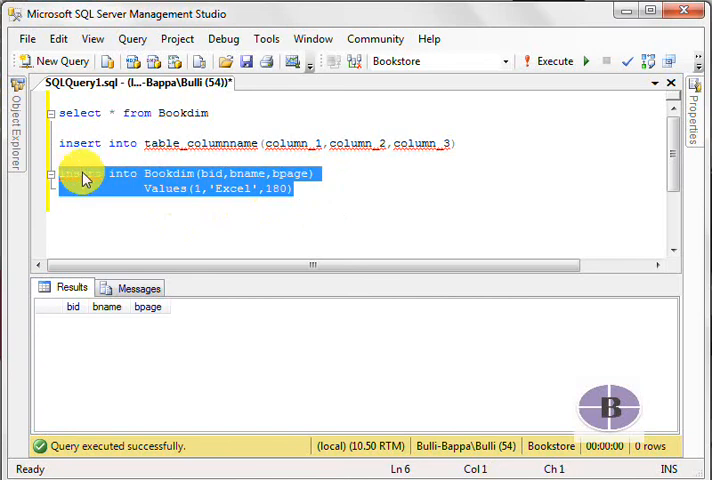
pyautogui.click(578, 61)
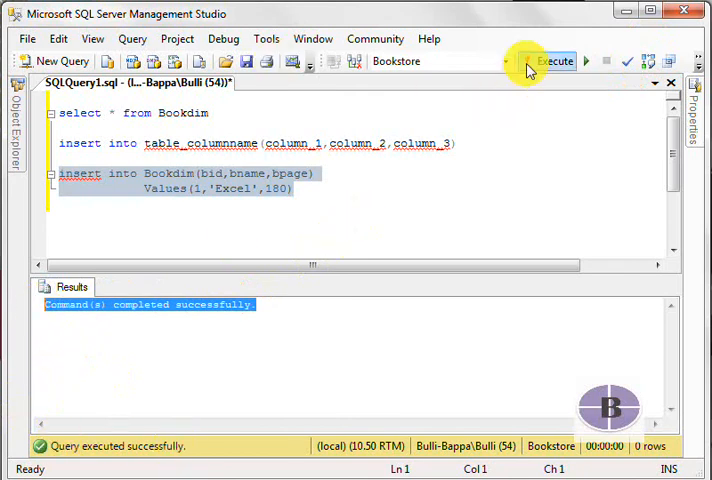
pyautogui.moveTo(553, 63)
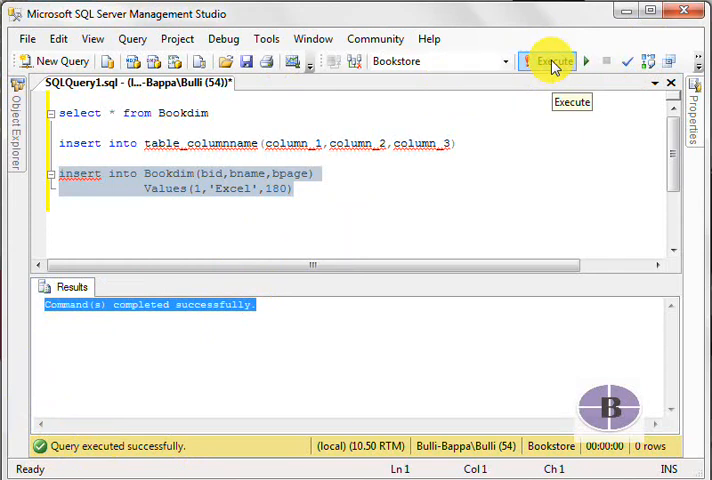
pyautogui.click(553, 61)
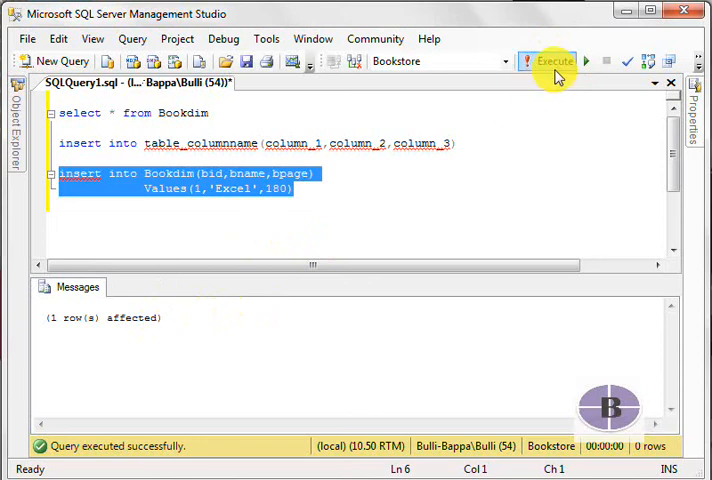
pyautogui.moveTo(189, 313)
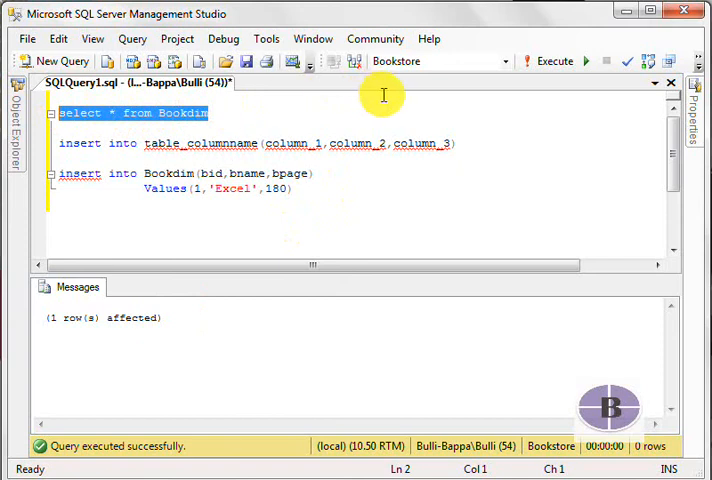
# Rerun the Bookdim select showing 1, Excel, 180, then select the insert to copy it.
pyautogui.click(553, 61)
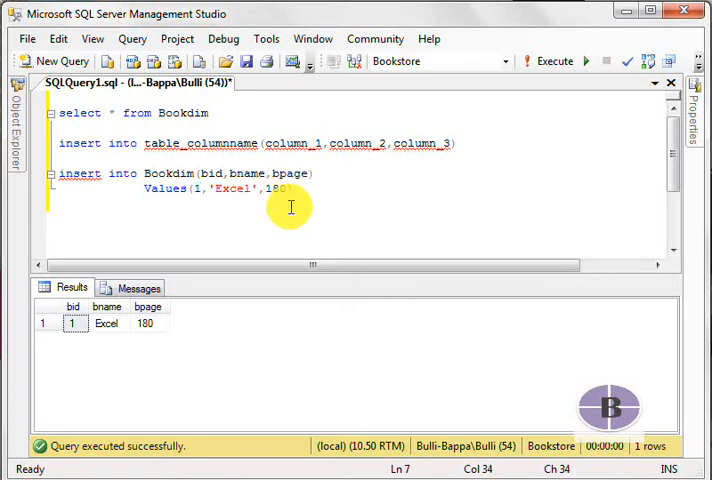
pyautogui.moveTo(59, 173); pyautogui.dragTo(294, 189)
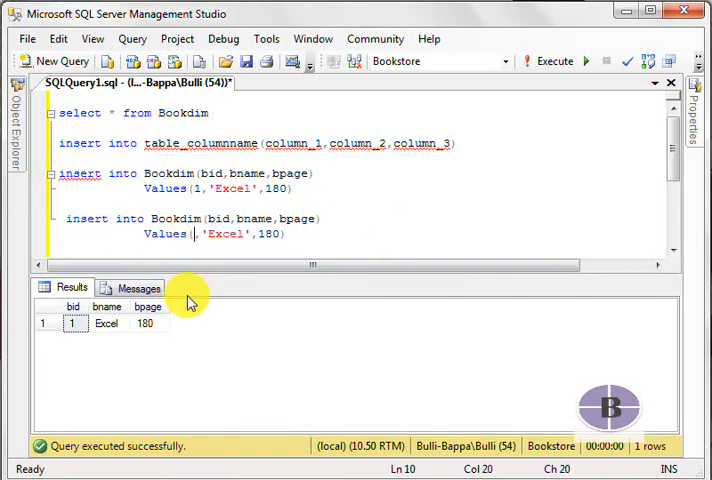
# Change the copy to Values(2,'c#',36), parse and execute it, then rerun the select.
pyautogui.write('2')
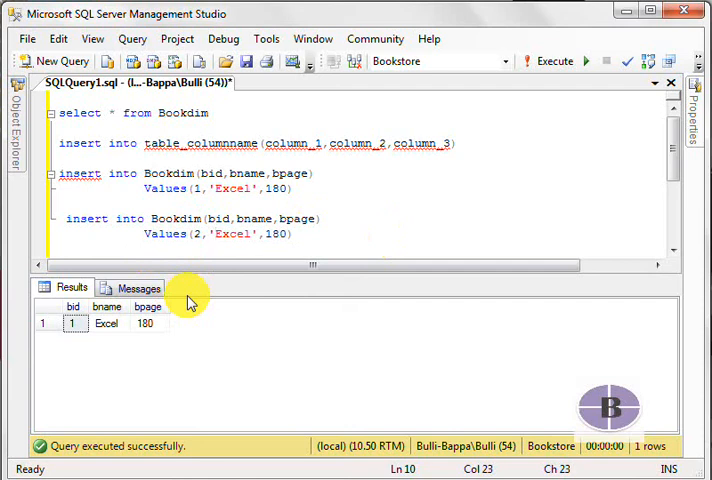
pyautogui.write('c')
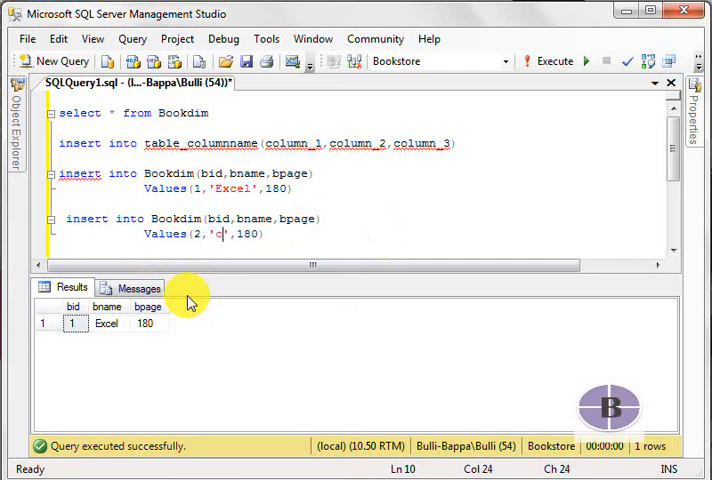
pyautogui.write('#')
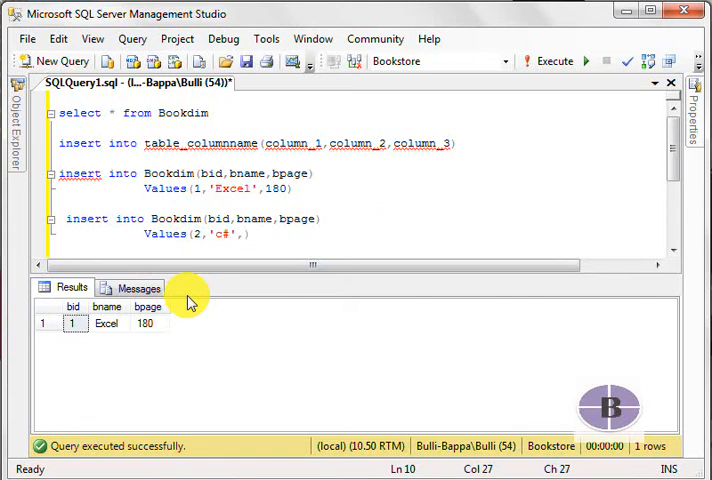
pyautogui.write('36')
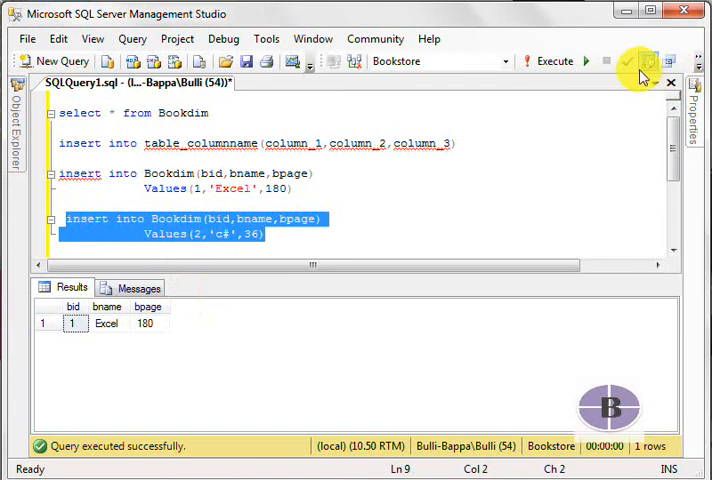
pyautogui.click(550, 61)
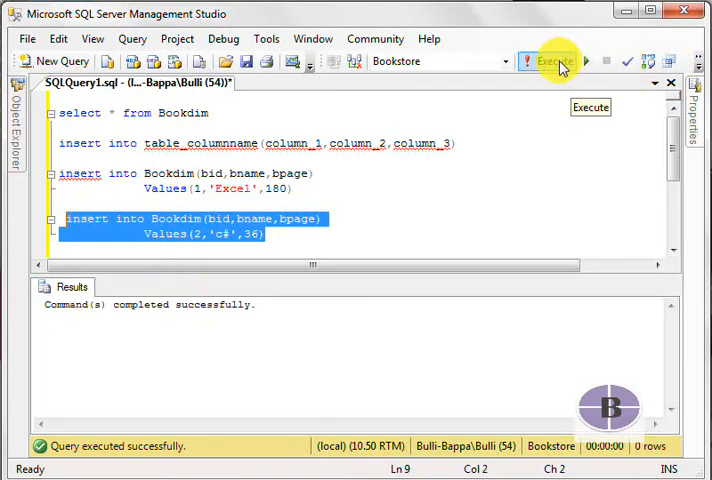
pyautogui.click(553, 61)
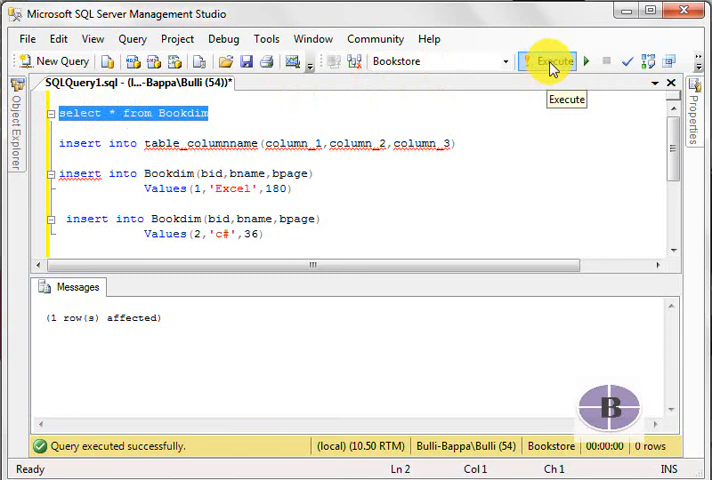
pyautogui.click(553, 61)
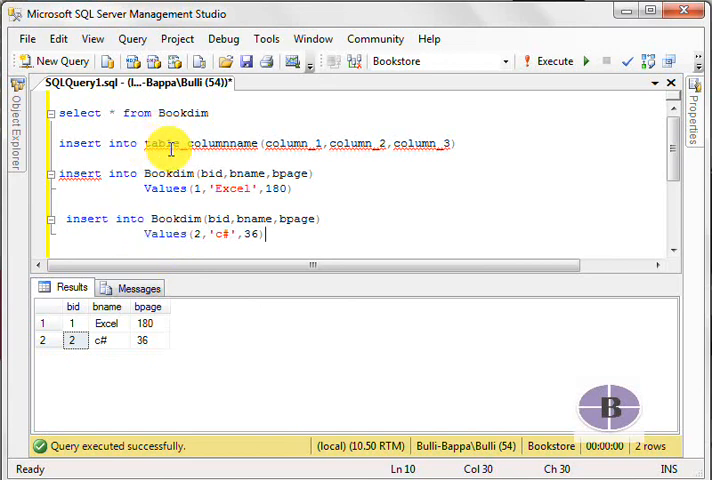
pyautogui.moveTo(343, 203)
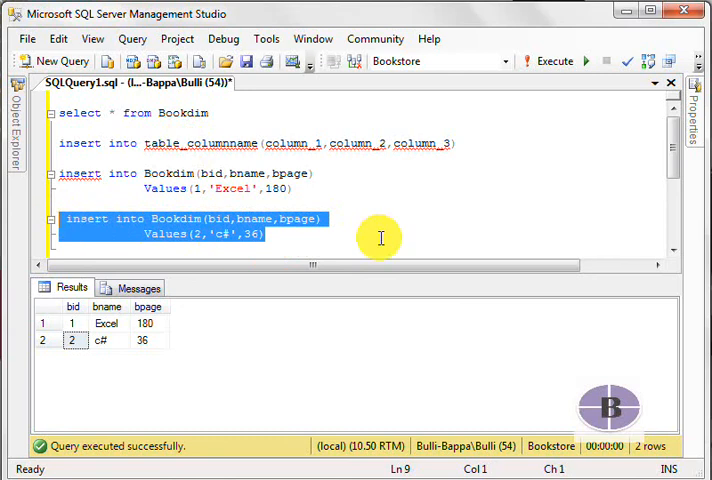
# Paste a third insert and remove bname, leaving Bookdim(bid,bpage) Values(3,36).
pyautogui.click(293, 237)
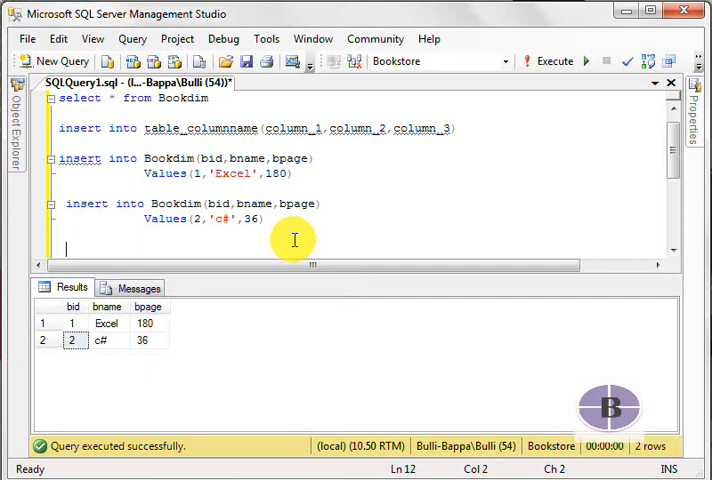
pyautogui.write('i')
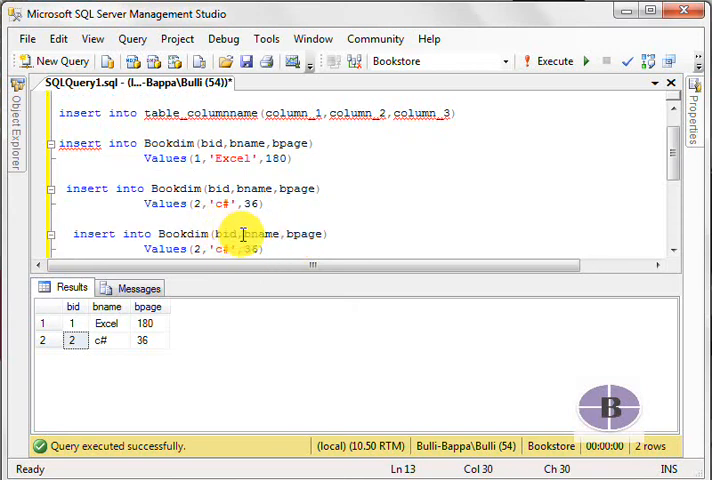
pyautogui.doubleClick(255, 233)
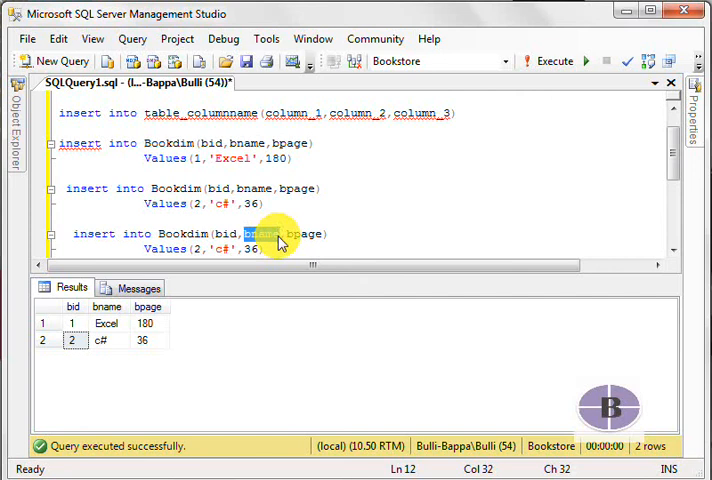
pyautogui.click(262, 234)
pyautogui.write('3')
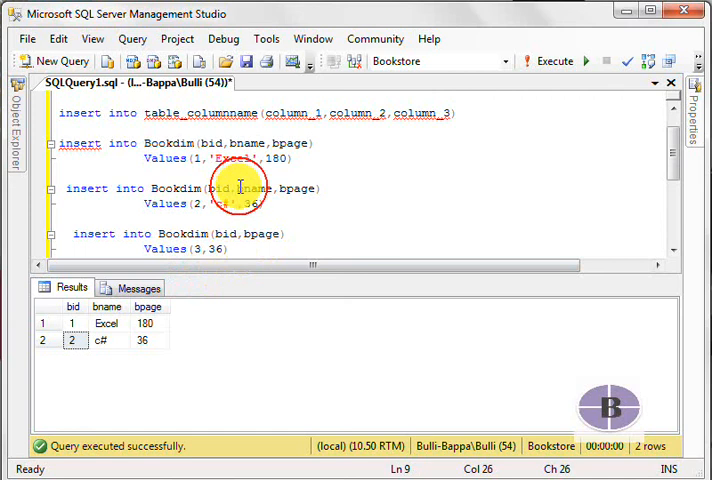
pyautogui.doubleClick(255, 188)
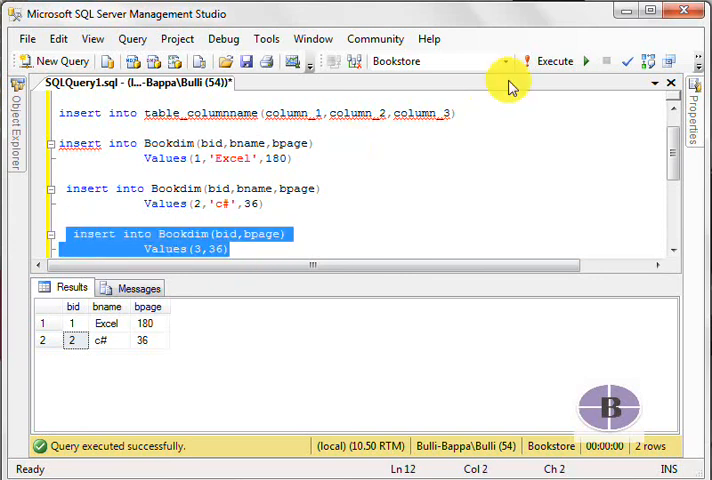
# Execute the third insert and rerun the select, listing row 3 with NULL bname, 36 pages.
pyautogui.click(586, 61)
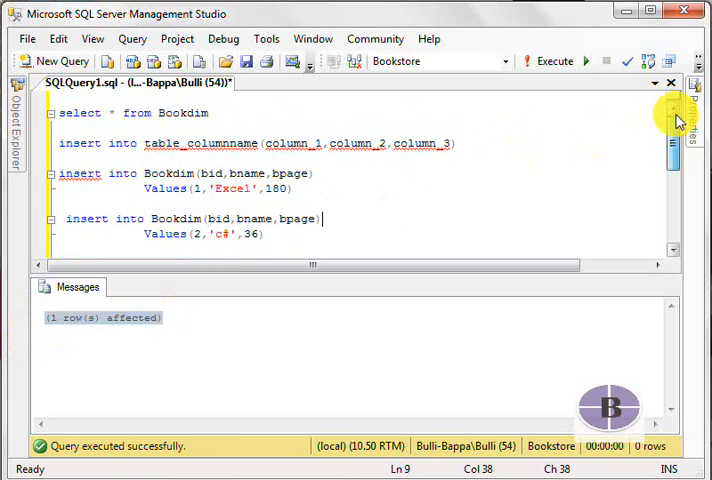
pyautogui.tripleClick(120, 112)
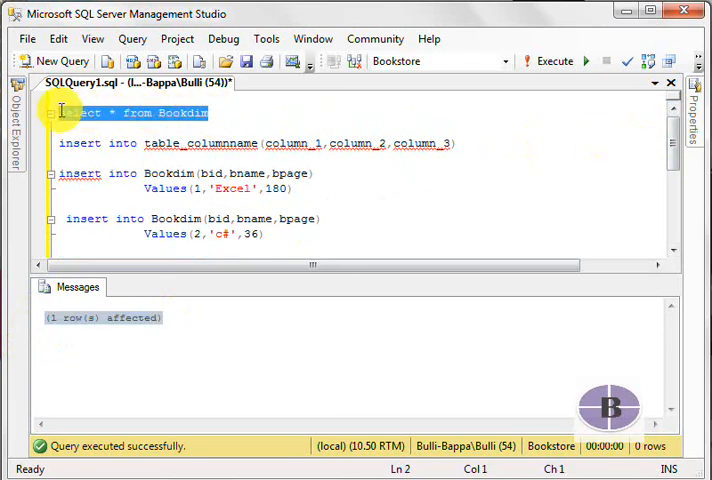
pyautogui.moveTo(368, 95)
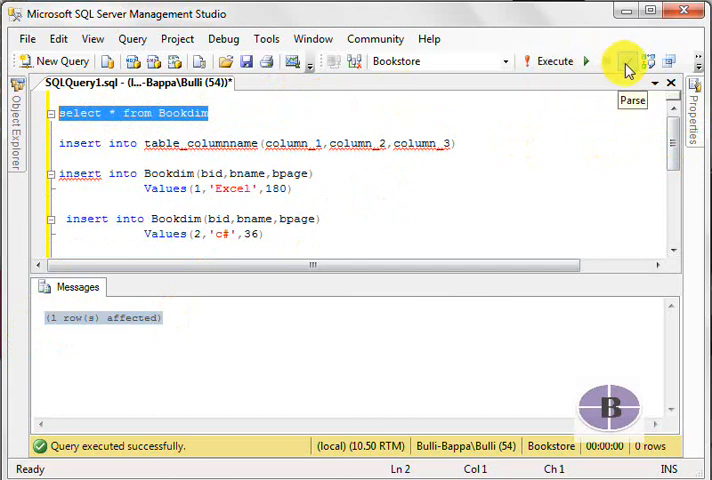
pyautogui.click(587, 60)
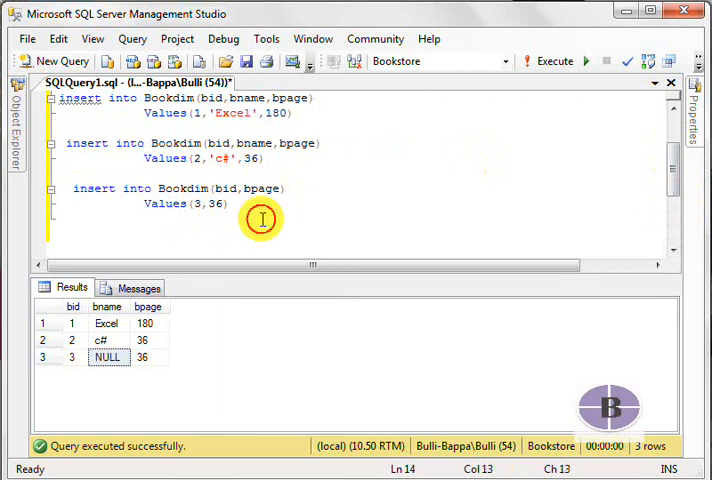
pyautogui.moveTo(165, 400)
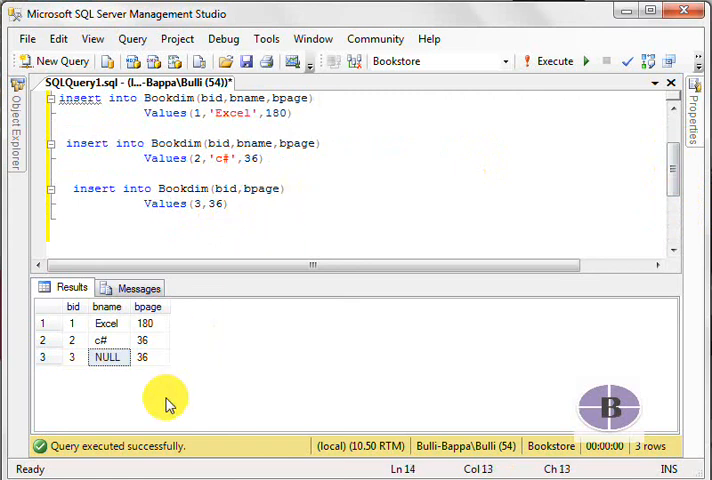